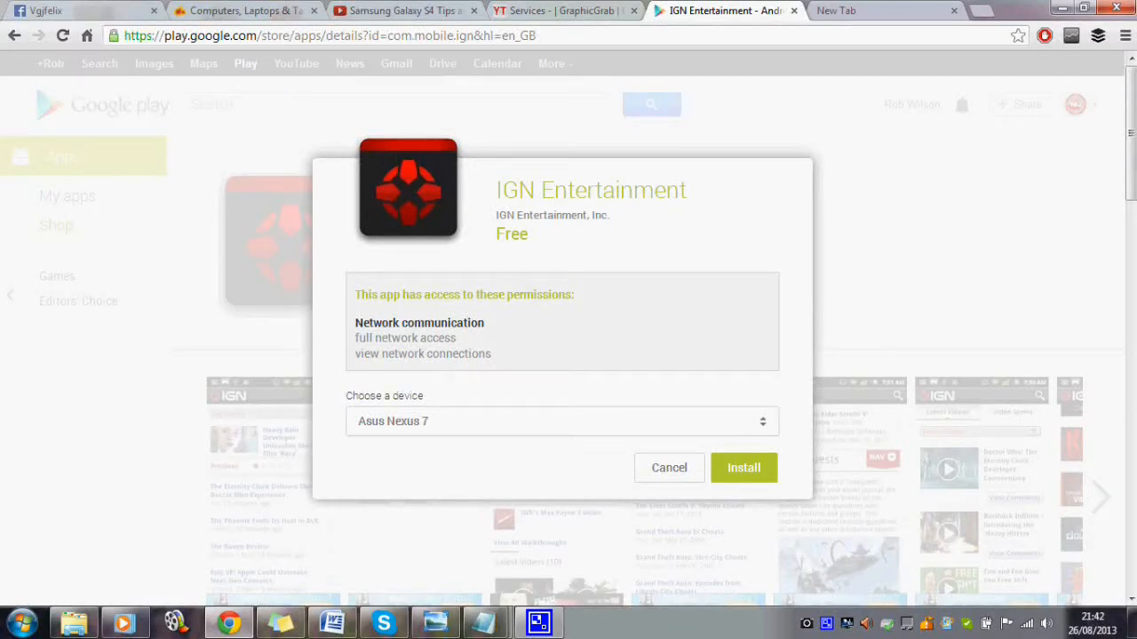
- Dismiss the install dialog without installing, returning to the IGN Entertainment page
{"action": "left_click", "coordinate": [561, 421]}
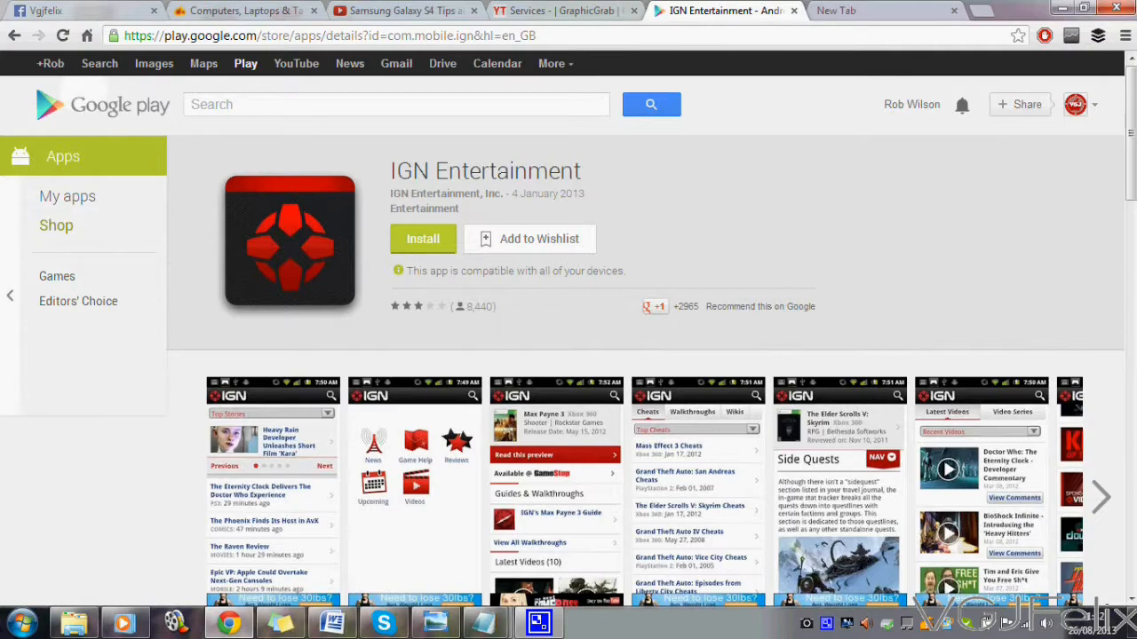
- Reopen the IGN Entertainment install dialog and browse the device list showing duplicate Asus Nexus 7 entries
{"action": "left_click", "coordinate": [423, 238]}
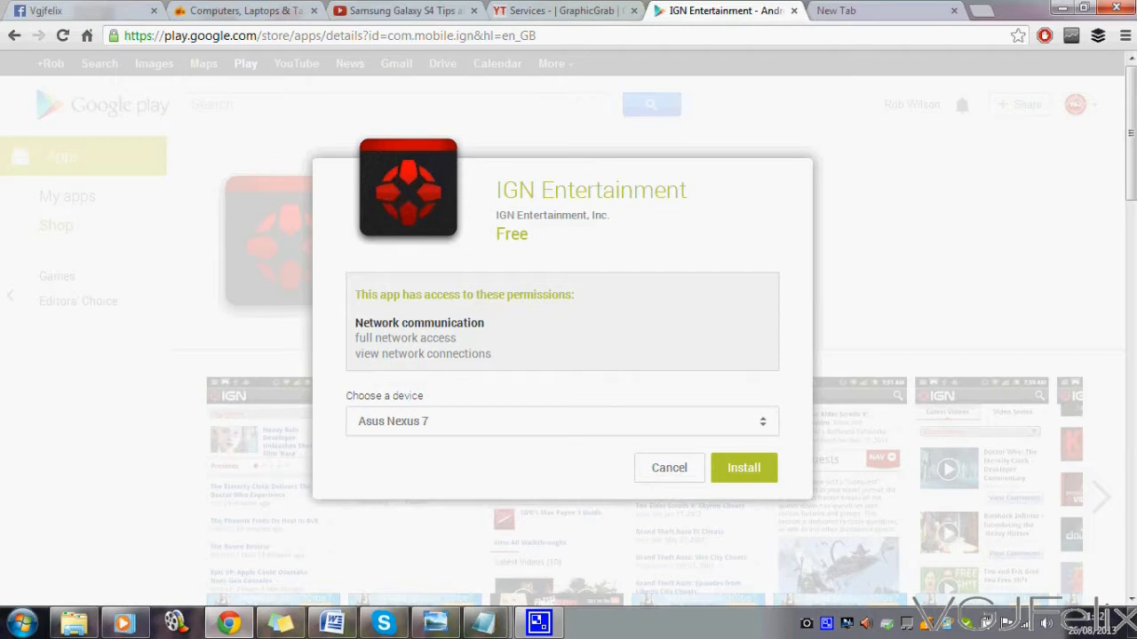
{"action": "left_click", "coordinate": [561, 420]}
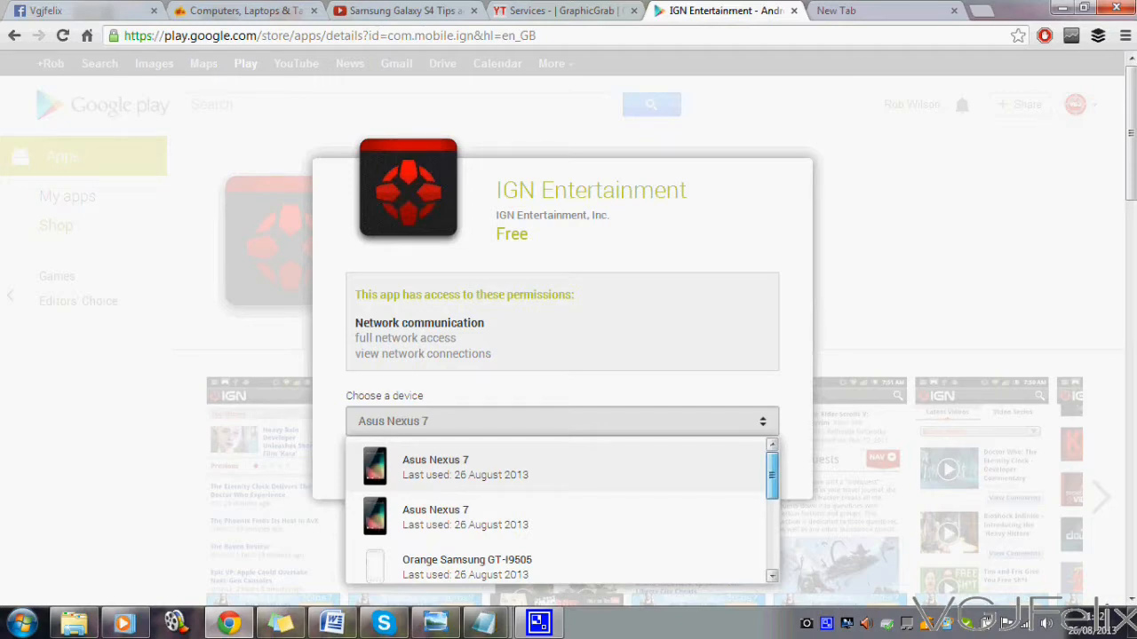
{"action": "scroll", "scroll_direction": "down", "scroll_amount": 3}
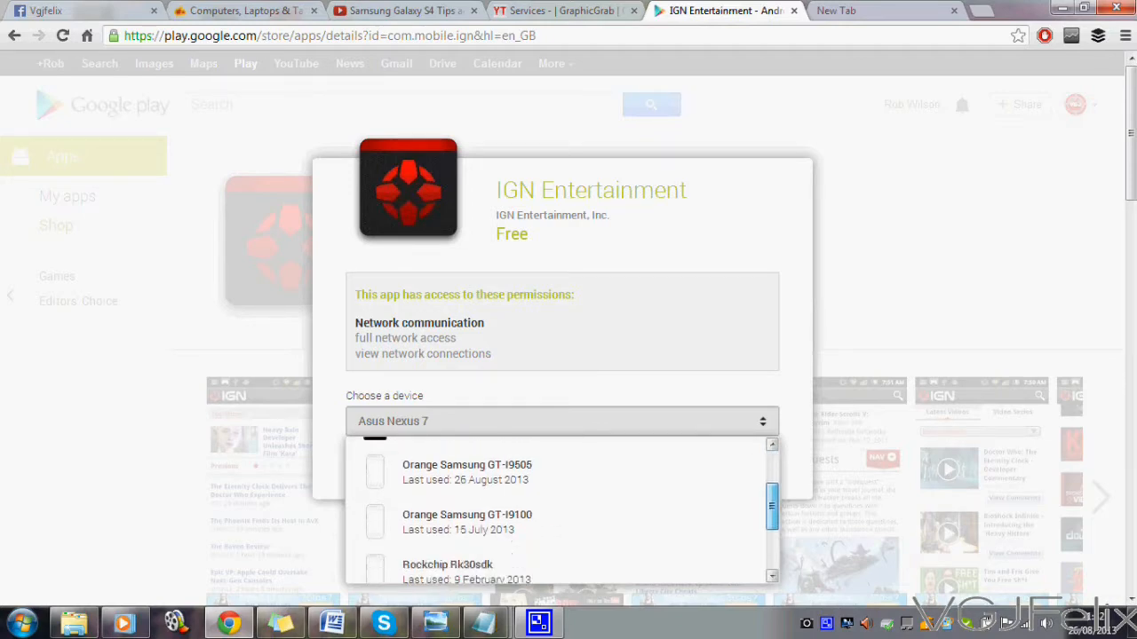
{"action": "scroll", "scroll_direction": "down", "scroll_amount": 3}
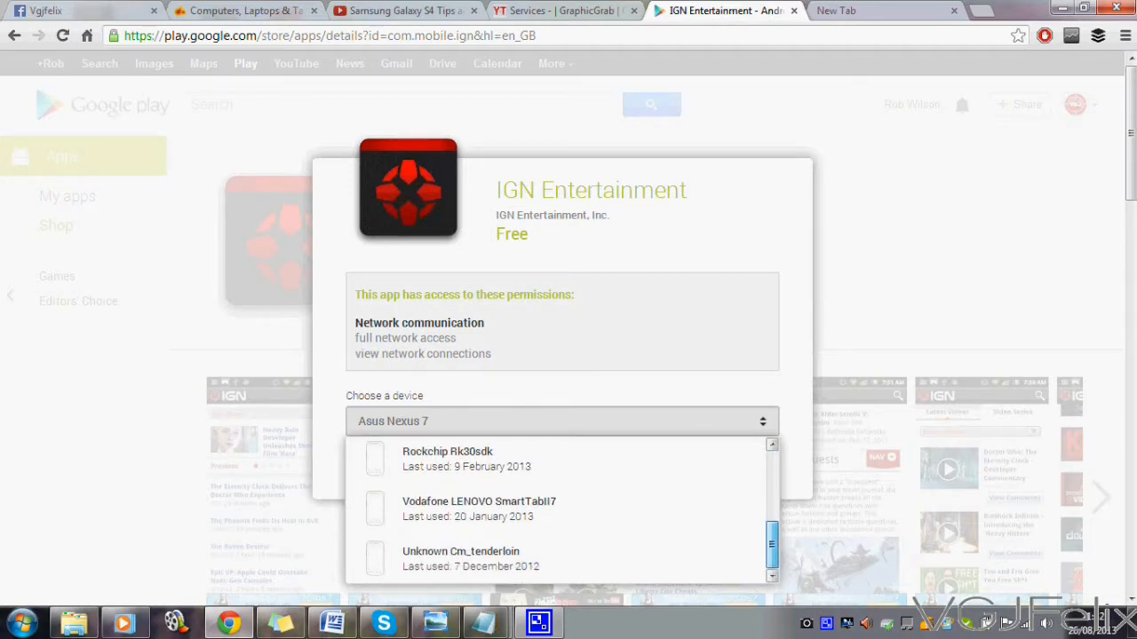